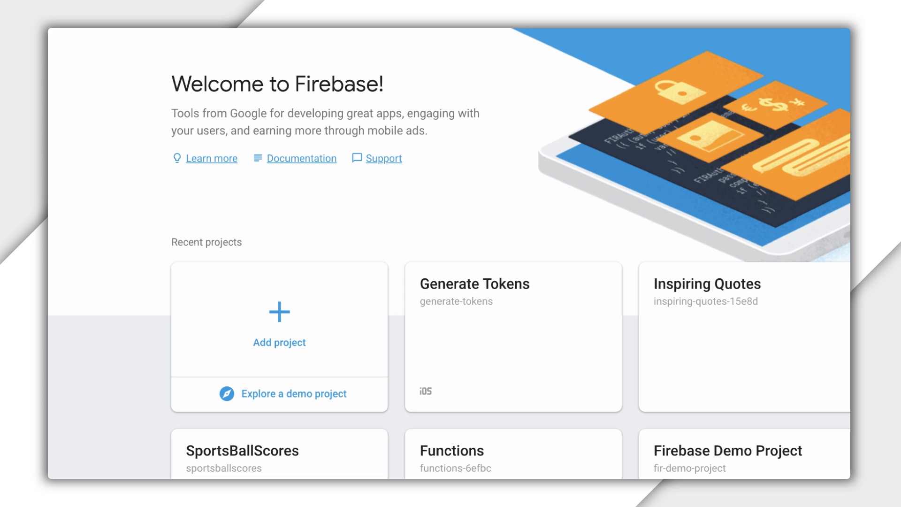
pyautogui.moveTo(562, 376)
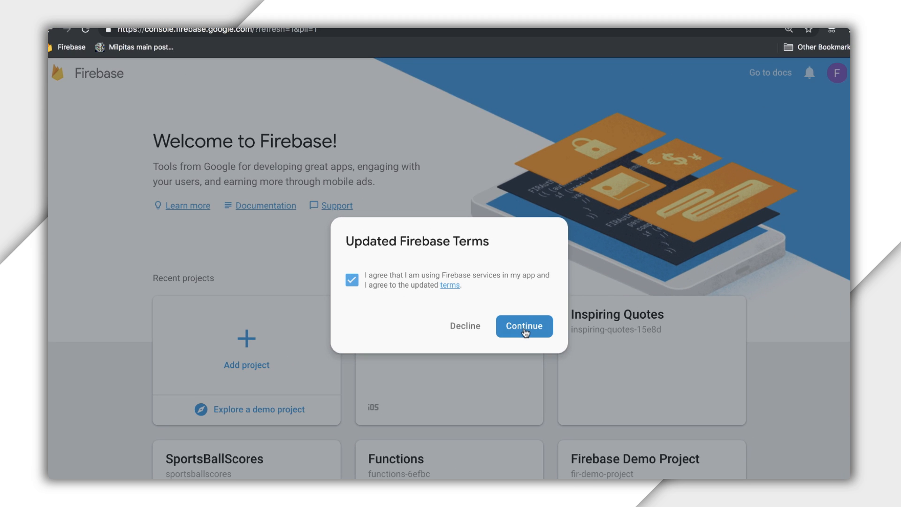
# - Accept the updated Firebase terms to reach the welcome page with recent projects
pyautogui.click(523, 325)
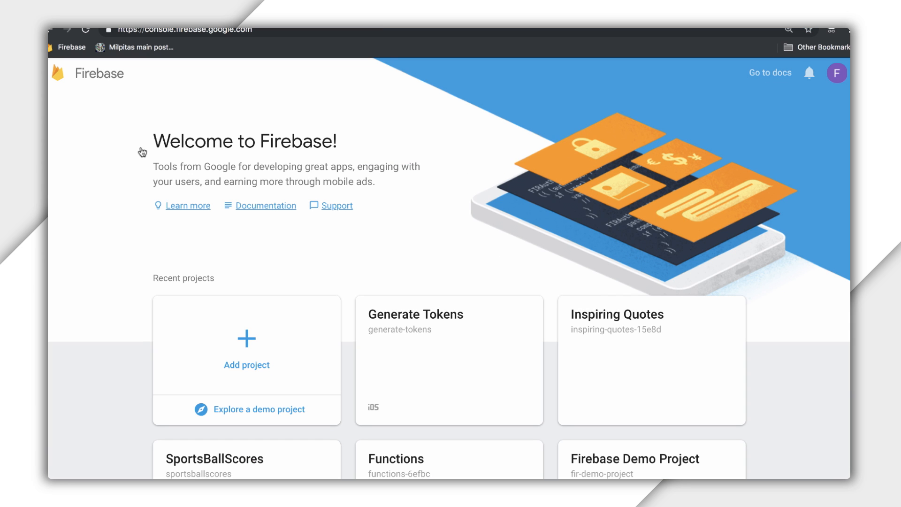
pyautogui.click(246, 344)
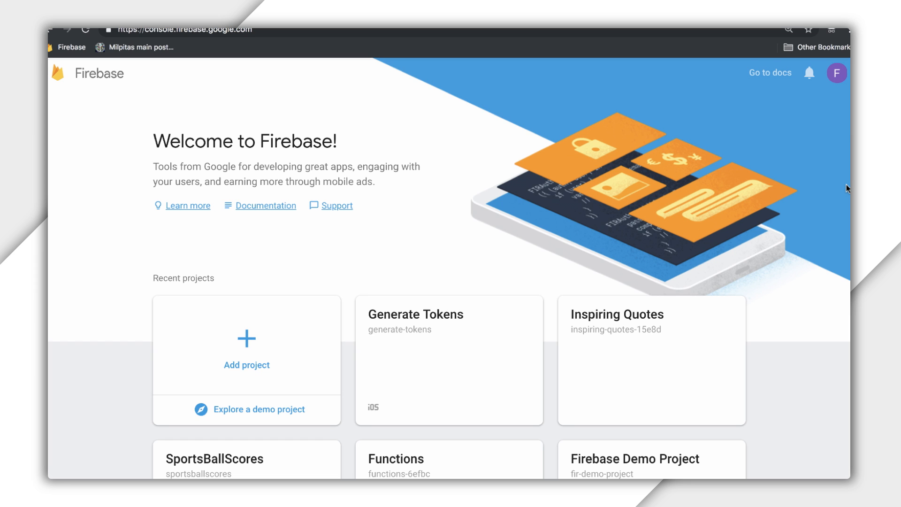
pyautogui.click(246, 344)
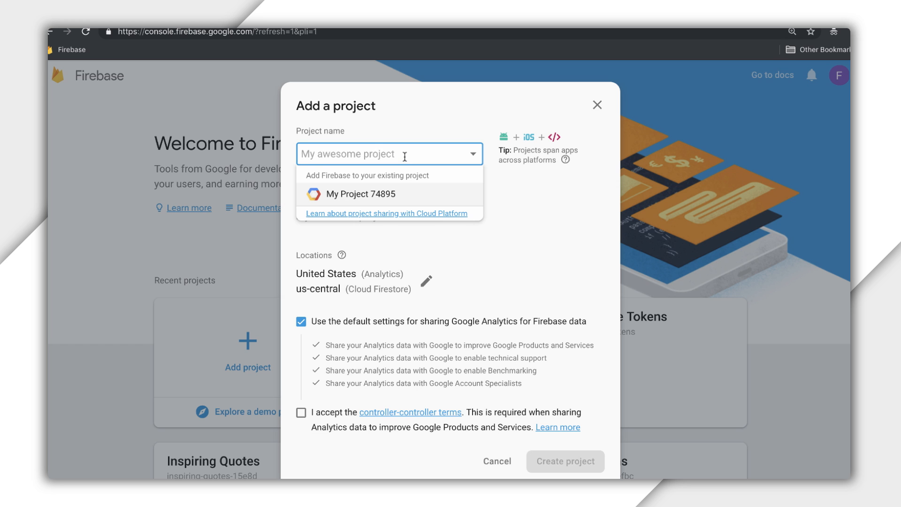
# - Name the project 'New Project', accept the analytics controller terms and create it
pyautogui.write('New Project')
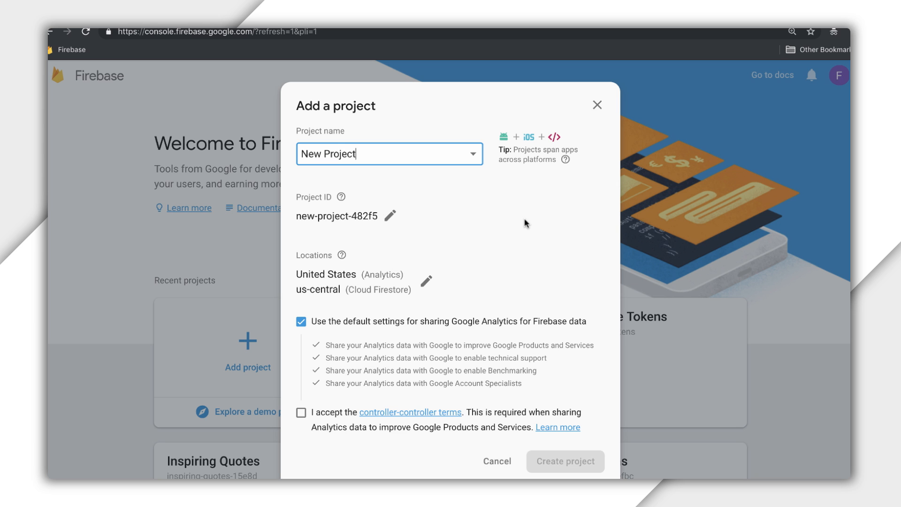
pyautogui.moveTo(343, 315)
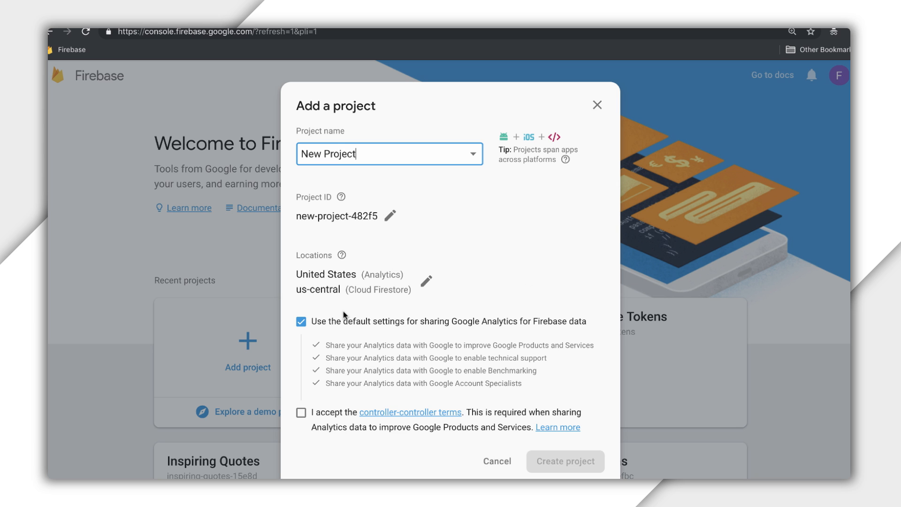
pyautogui.moveTo(322, 333)
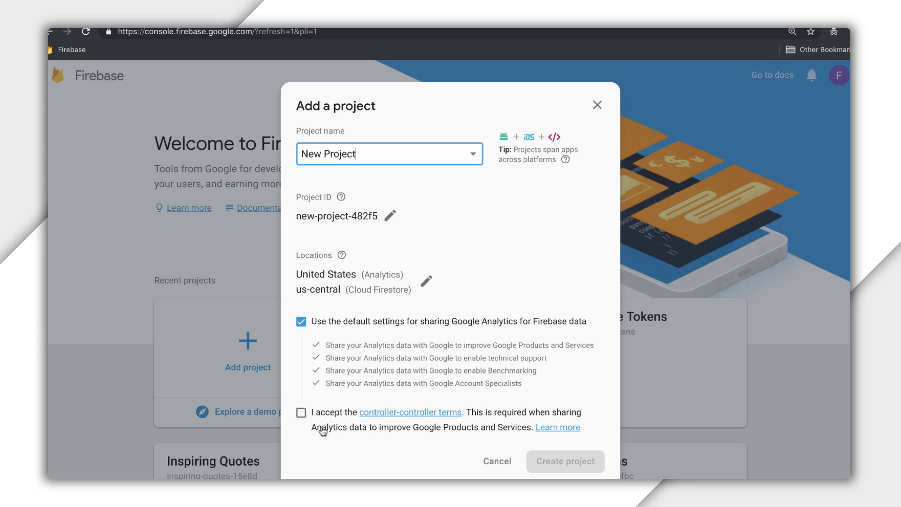
pyautogui.click(301, 413)
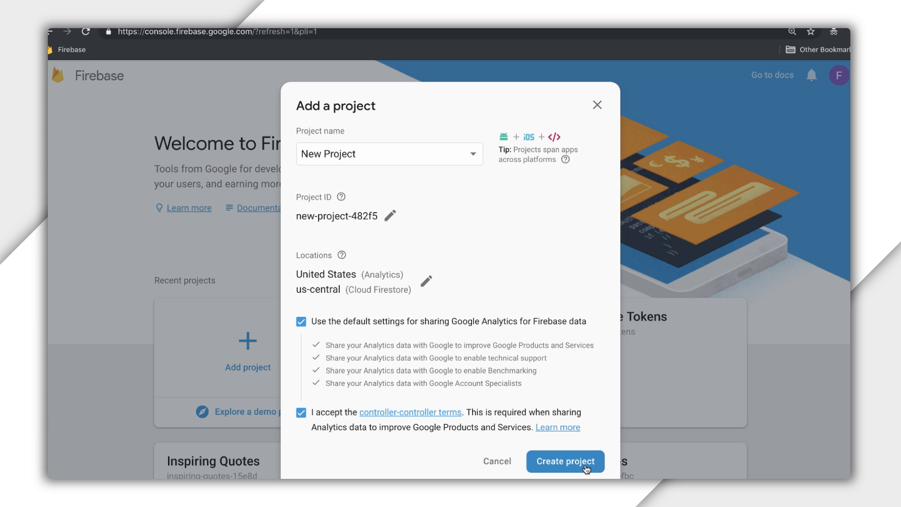
pyautogui.click(565, 461)
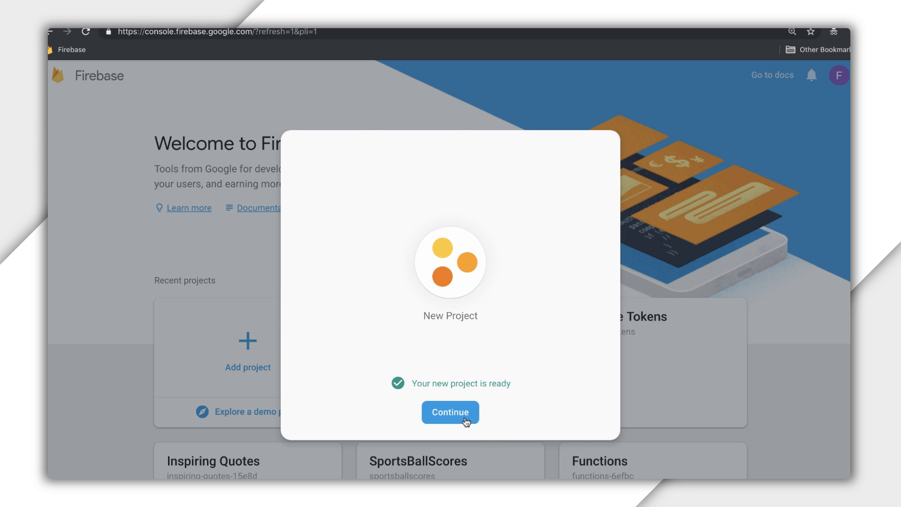
# - Continue from the 'project is ready' screen to the New Project overview
pyautogui.click(450, 412)
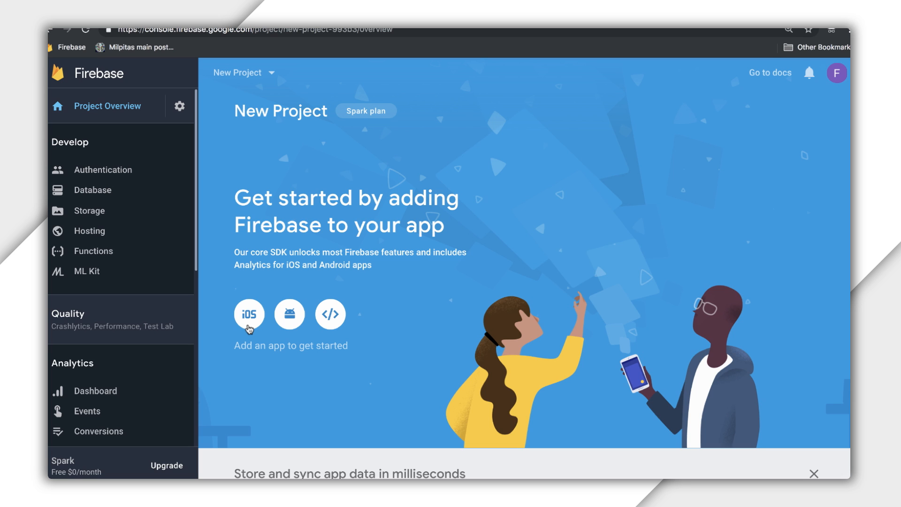
# - Register an iOS app with bundle ID com.newapp, leaving the App Store ID empty
pyautogui.click(247, 313)
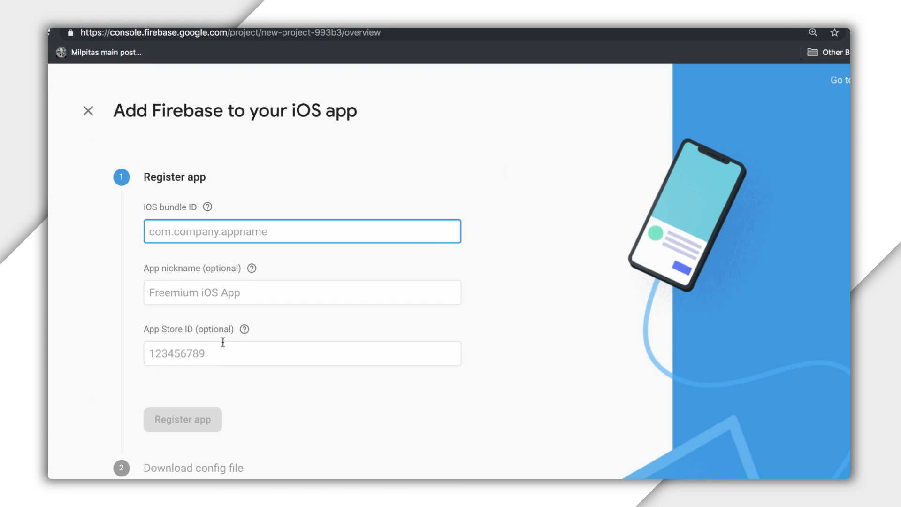
pyautogui.write('com.newapp')
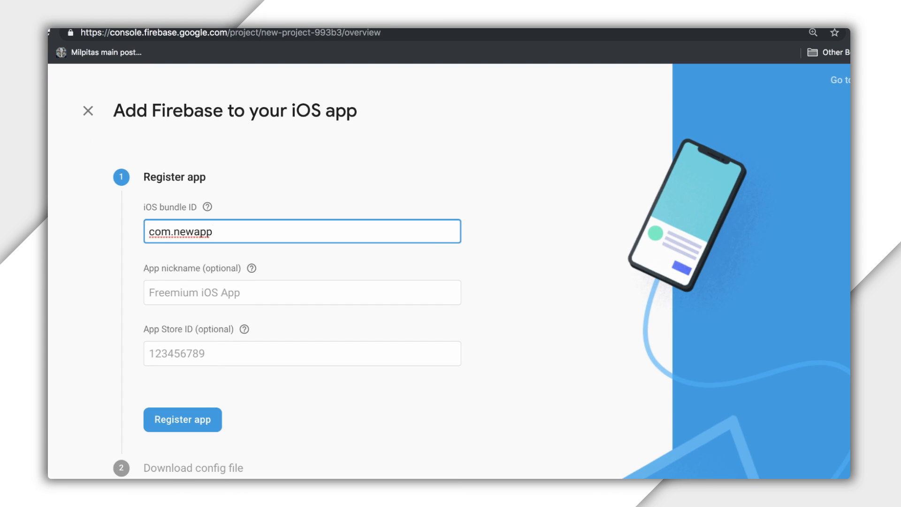
pyautogui.click(301, 353)
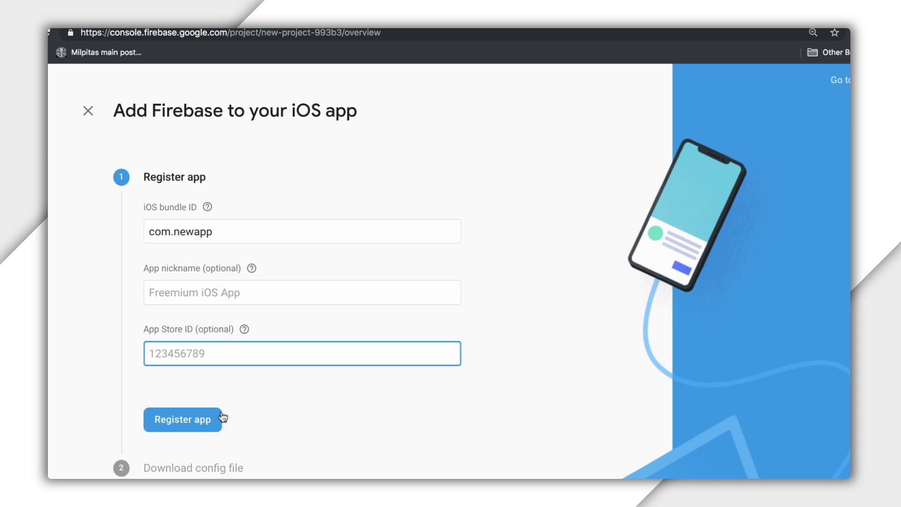
pyautogui.click(183, 420)
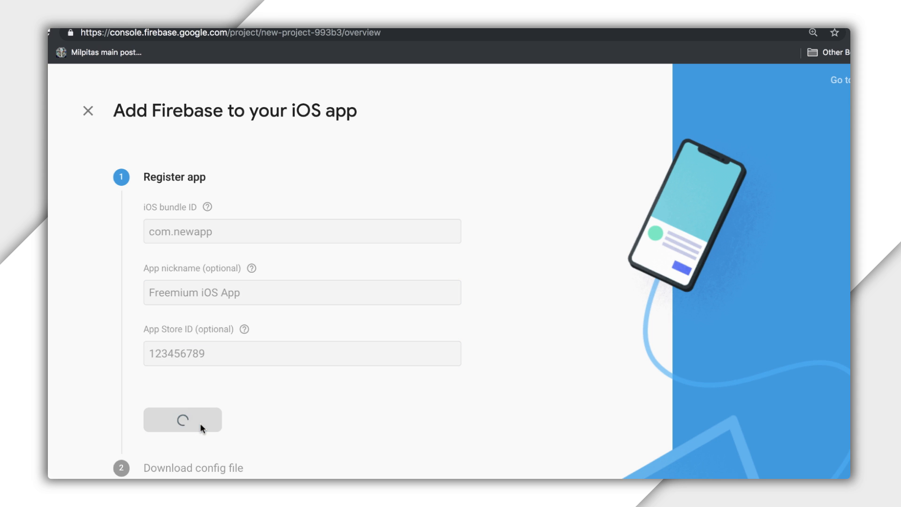
pyautogui.click(182, 419)
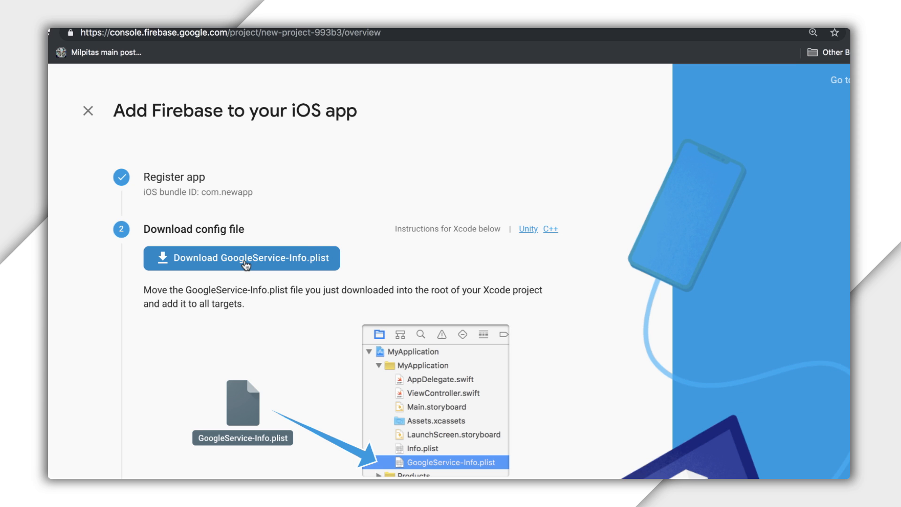
pyautogui.moveTo(314, 397)
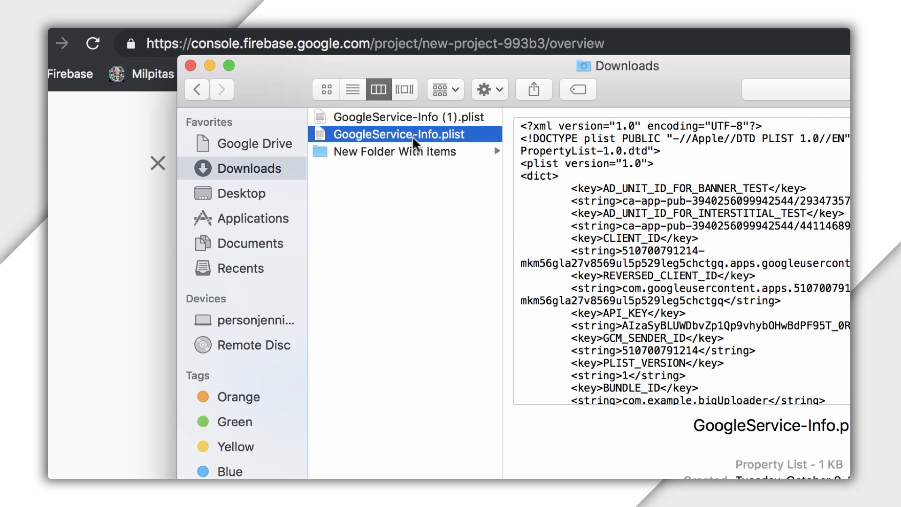
# - Check the downloaded plist in Finder's Downloads and close the Finder window
pyautogui.click(392, 151)
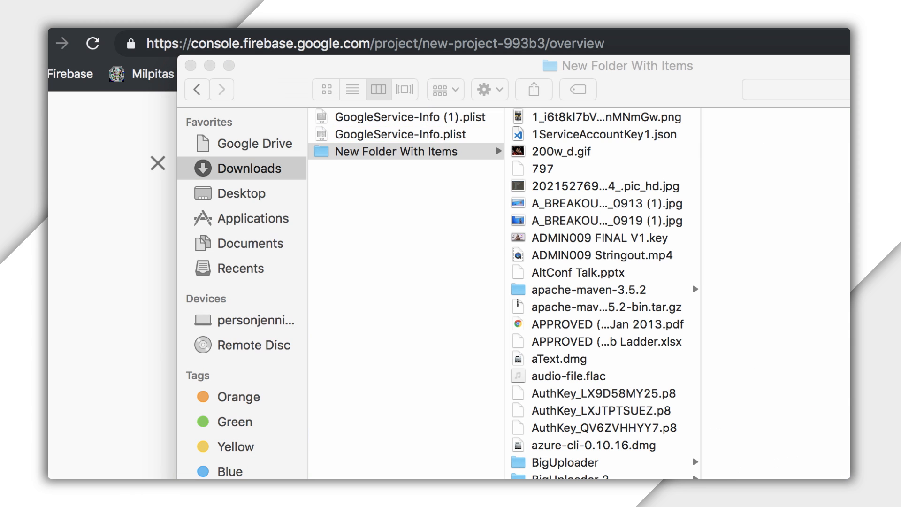
pyautogui.click(410, 116)
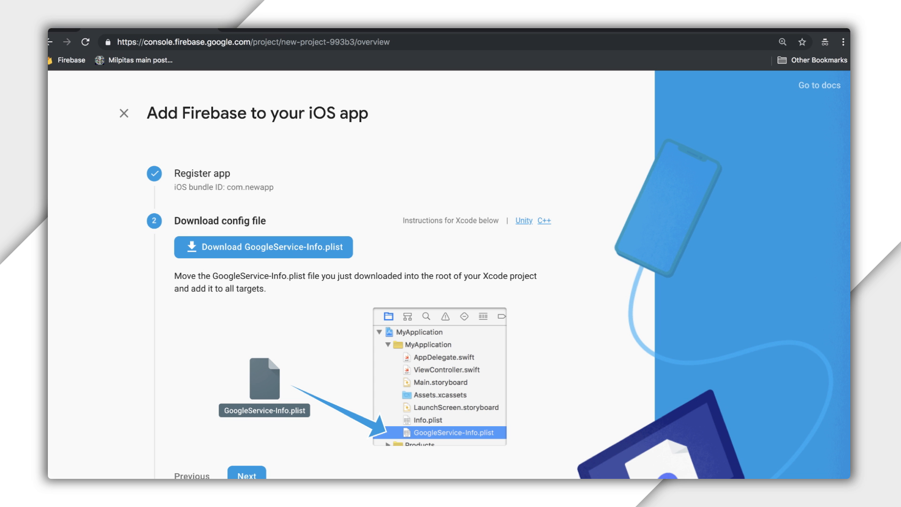
pyautogui.moveTo(256, 467)
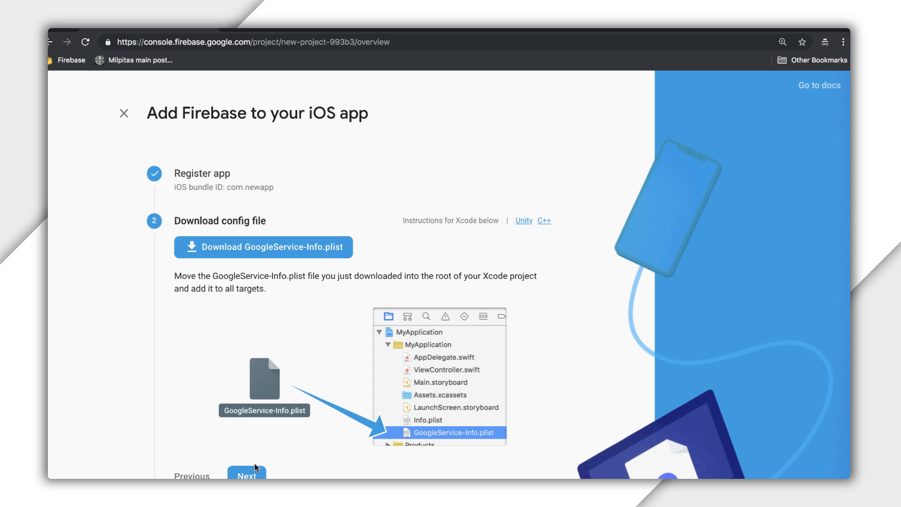
# - Continue past the Download config file step to the next iOS setup step
pyautogui.click(246, 476)
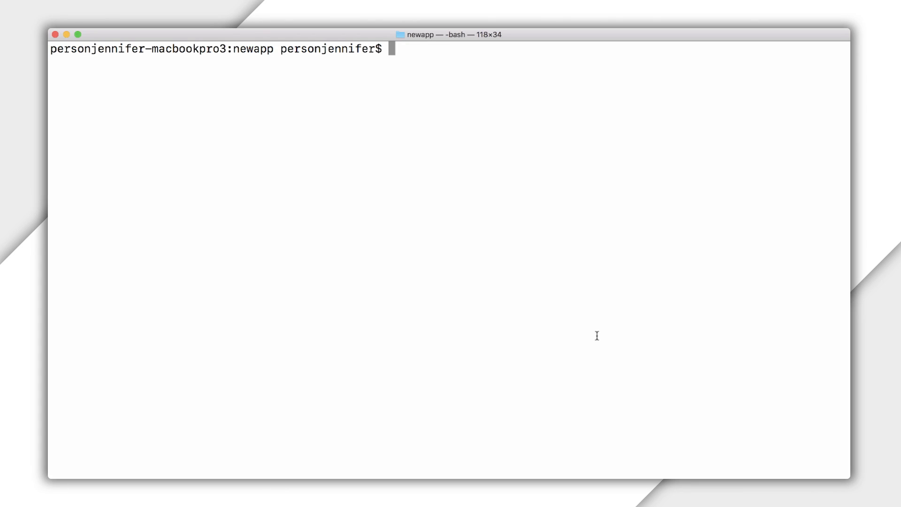
# - Run pod init in the newapp folder to create a Podfile
pyautogui.write('pod init')
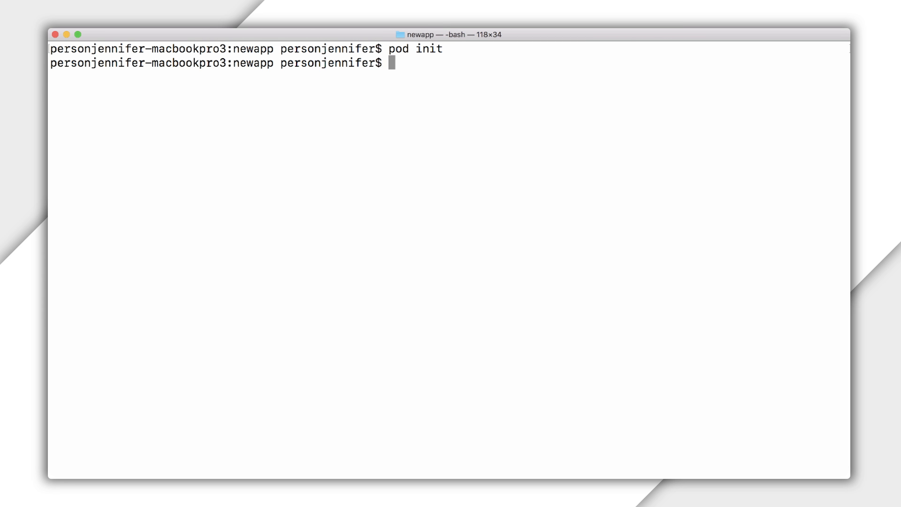
# - Edit the Podfile in vi to add pod 'Firebase/Core' under the newapp target and save
pyautogui.write('vi Po')
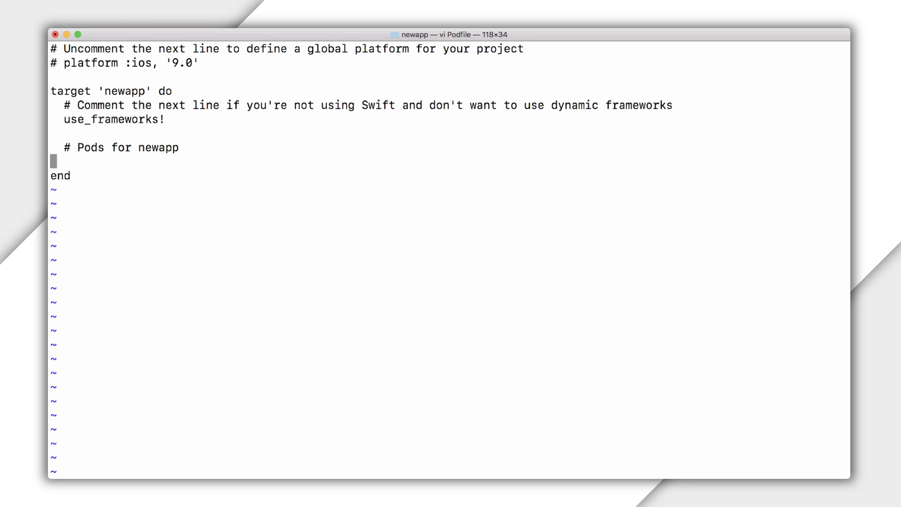
pyautogui.write('pod')
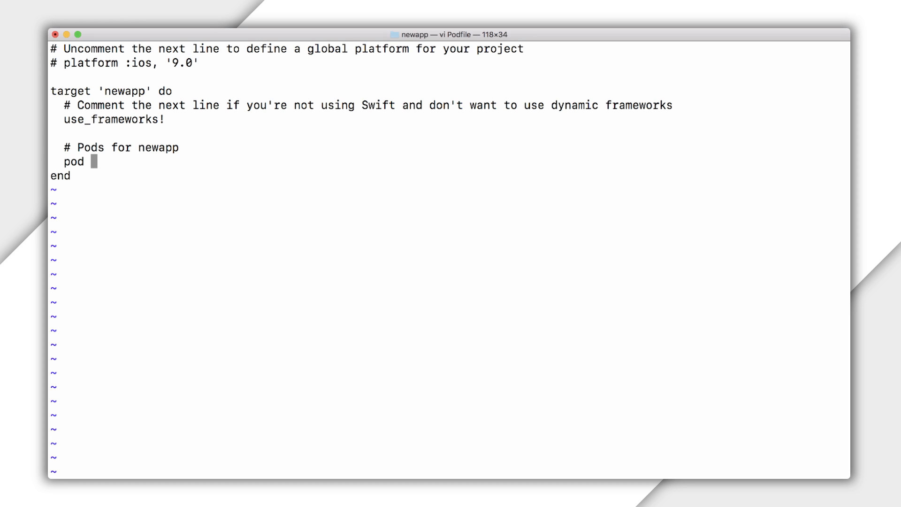
pyautogui.write("'Firebase/Core'")
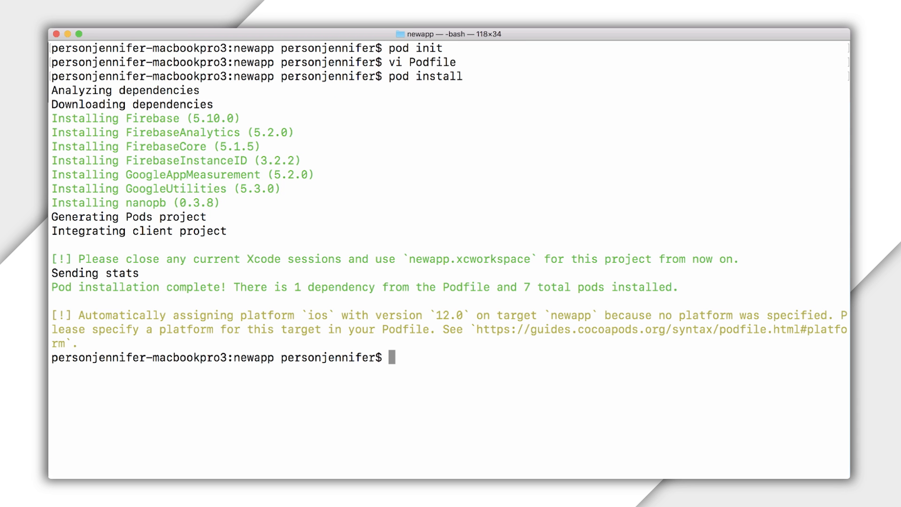
# - Open the generated newapp.xcworkspace in Xcode after installing the pods
pyautogui.write('open newapp.')
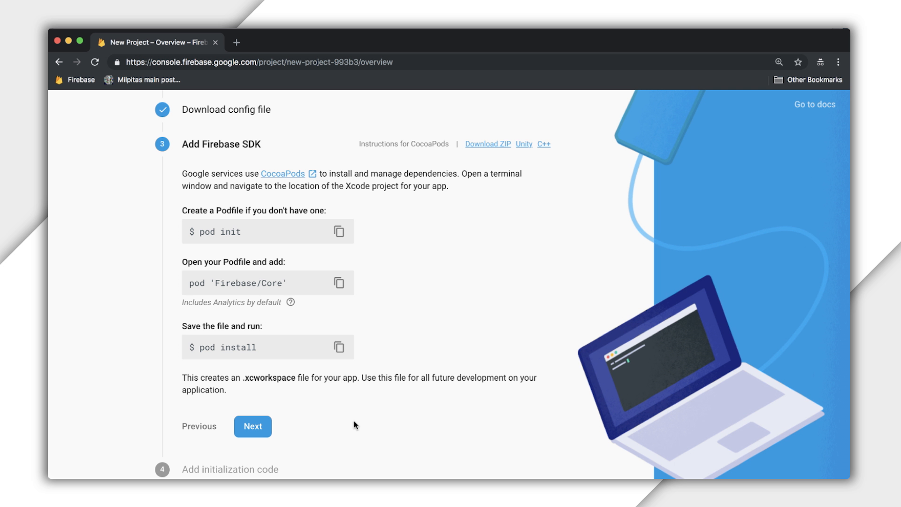
# - Advance to the Add initialization code step and switch over to Xcode
pyautogui.click(253, 426)
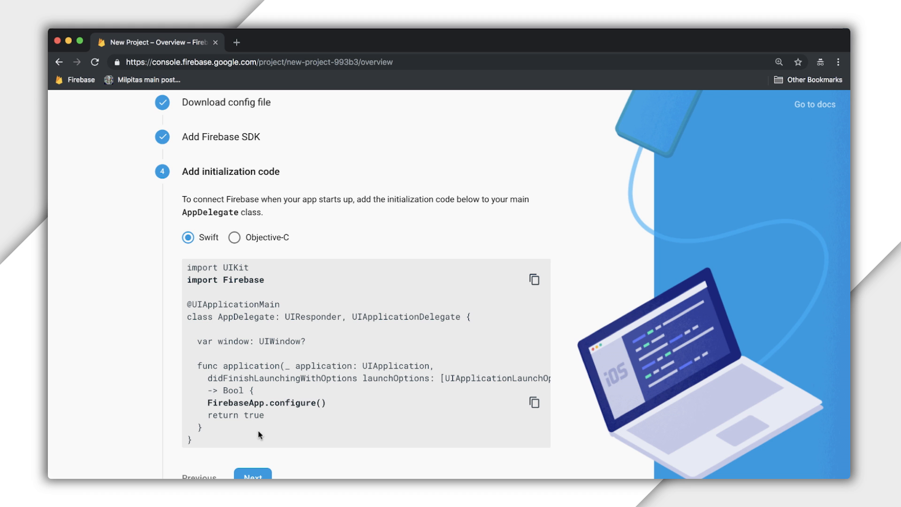
pyautogui.press('f3')
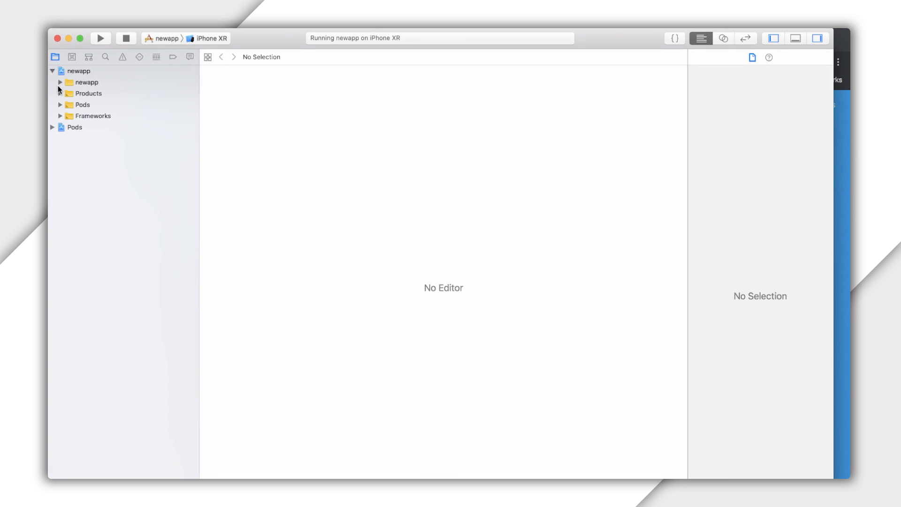
# - Add `import Firebase` below `import UIKit` in newapp's AppDelegate.swift and select the launch placeholder comment
pyautogui.click(60, 83)
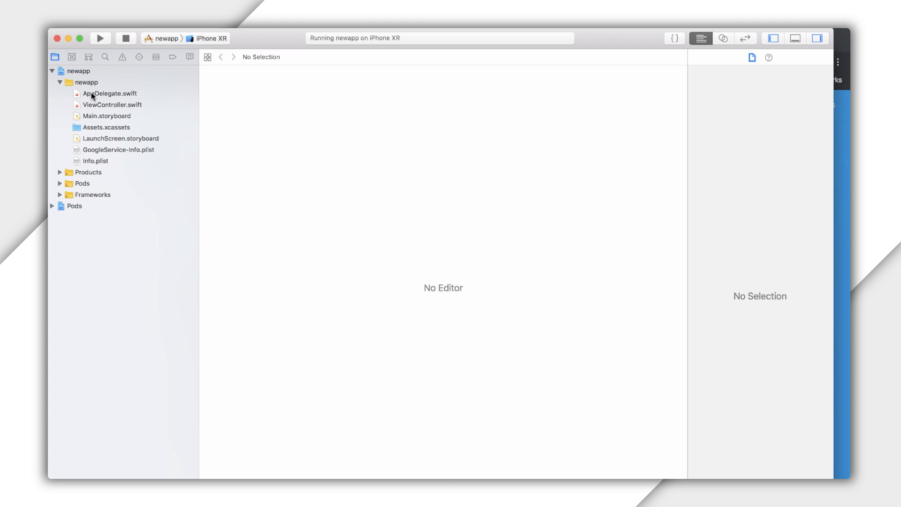
pyautogui.click(110, 93)
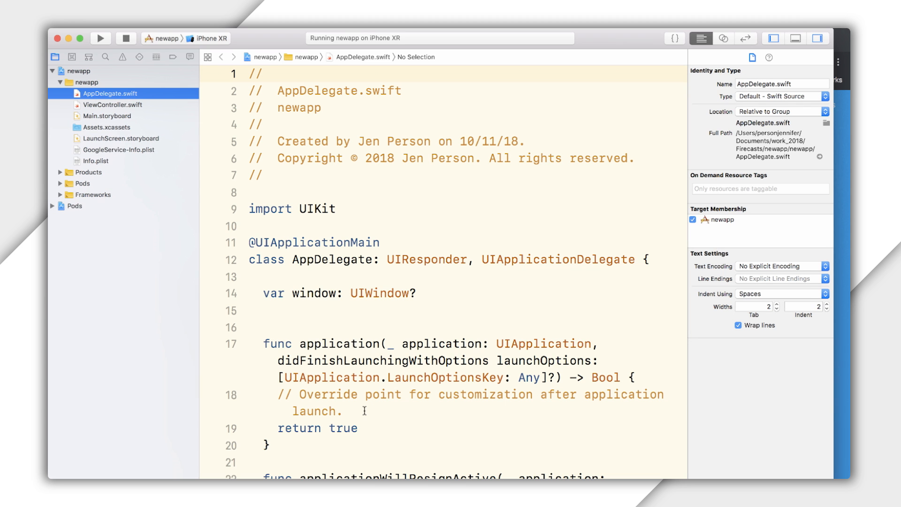
pyautogui.write('impo')
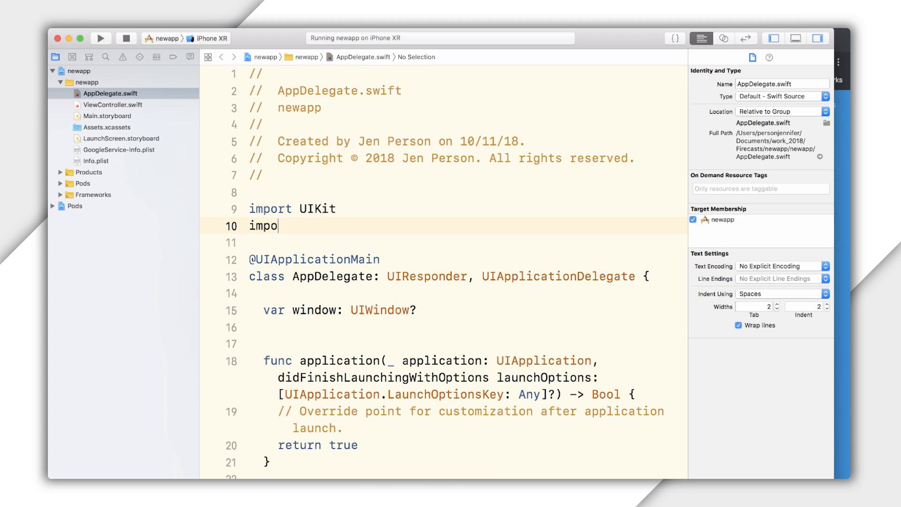
pyautogui.write('rt Firebase')
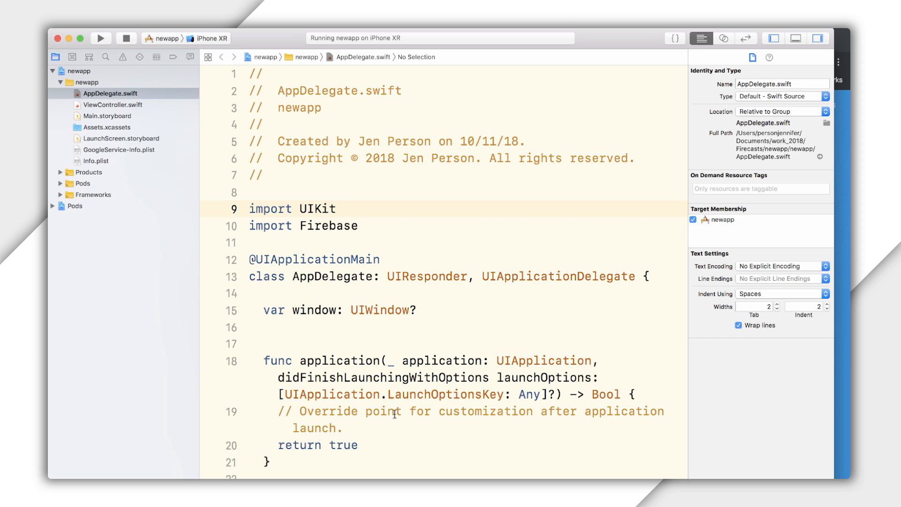
pyautogui.click(390, 411)
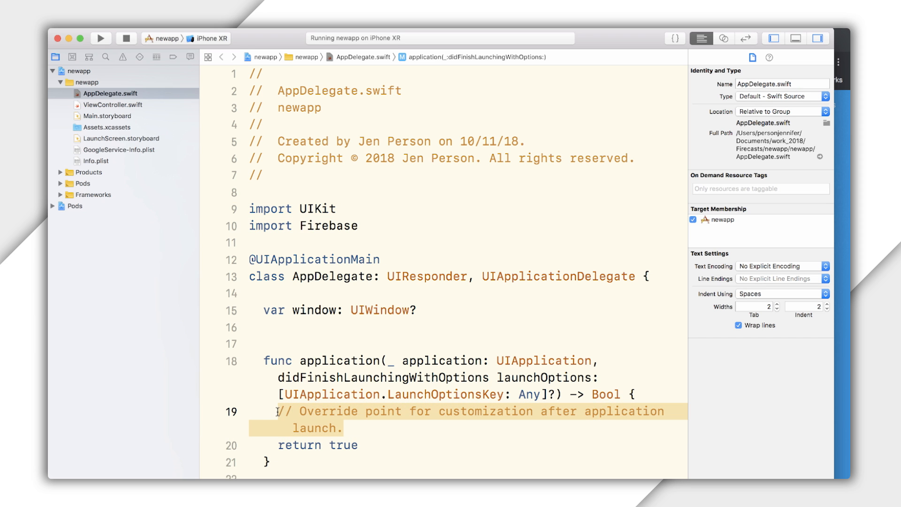
# - Replace the placeholder with FirebaseApp.configure() and run newapp on the simulator
pyautogui.write('FirebaseApp.configure(')
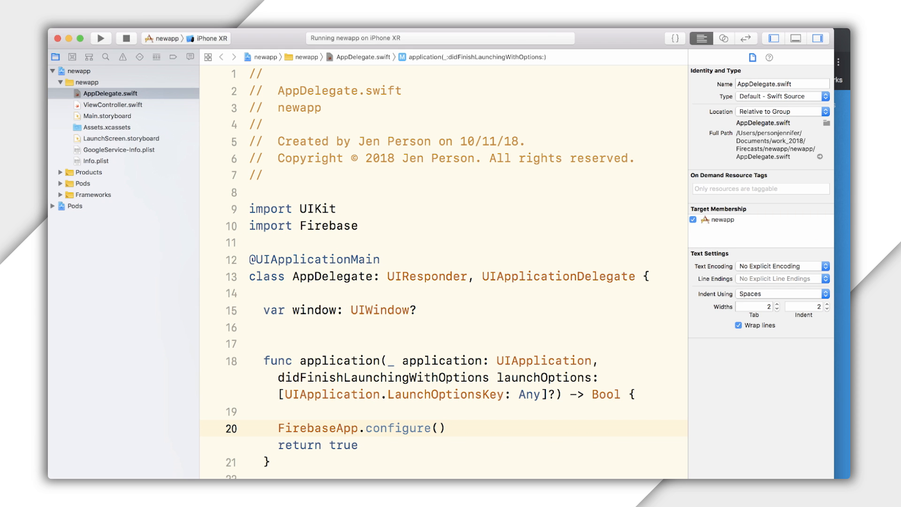
pyautogui.click(447, 428)
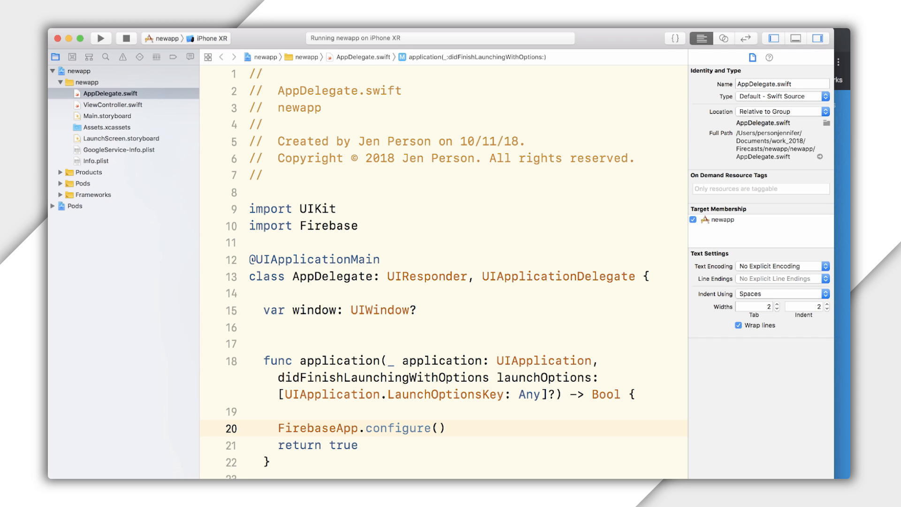
pyautogui.click(96, 37)
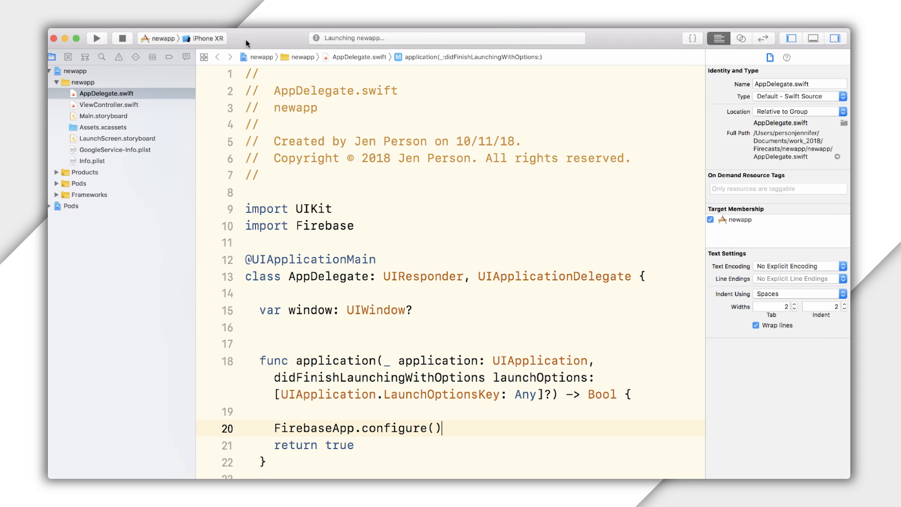
pyautogui.click(97, 37)
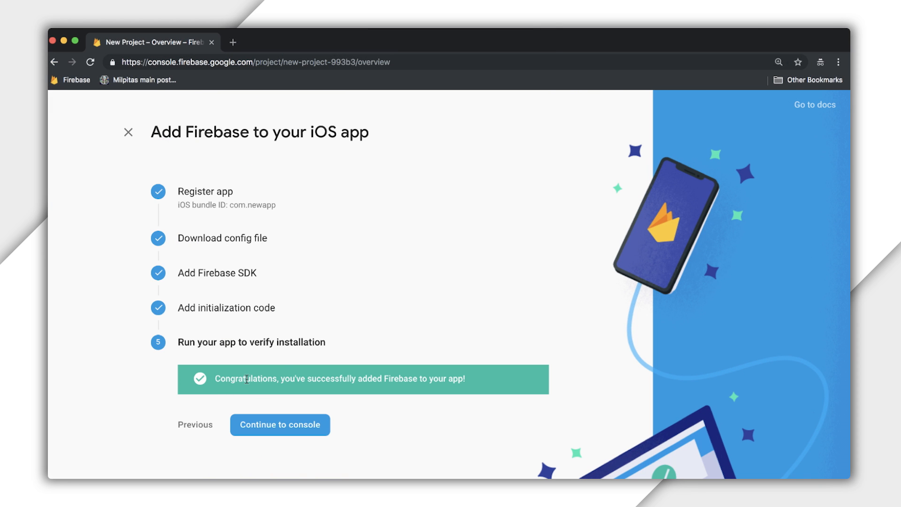
pyautogui.moveTo(625, 371)
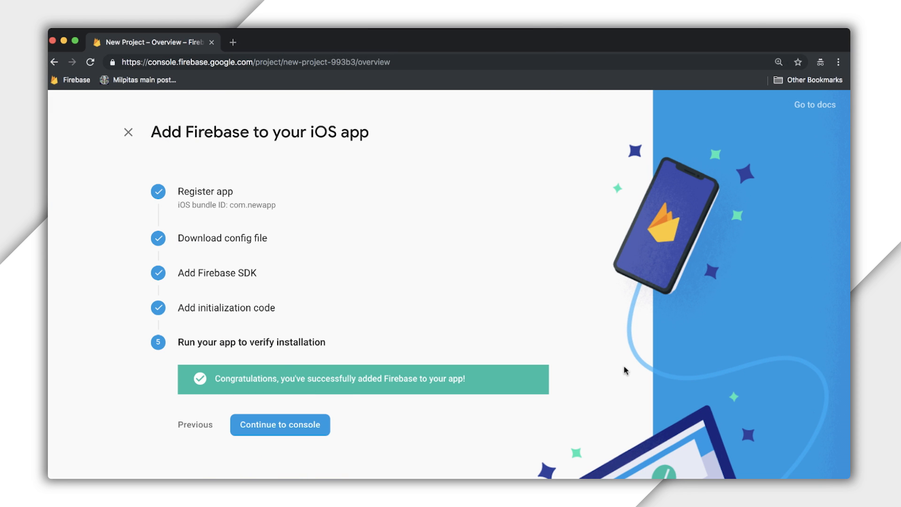
pyautogui.moveTo(848, 309)
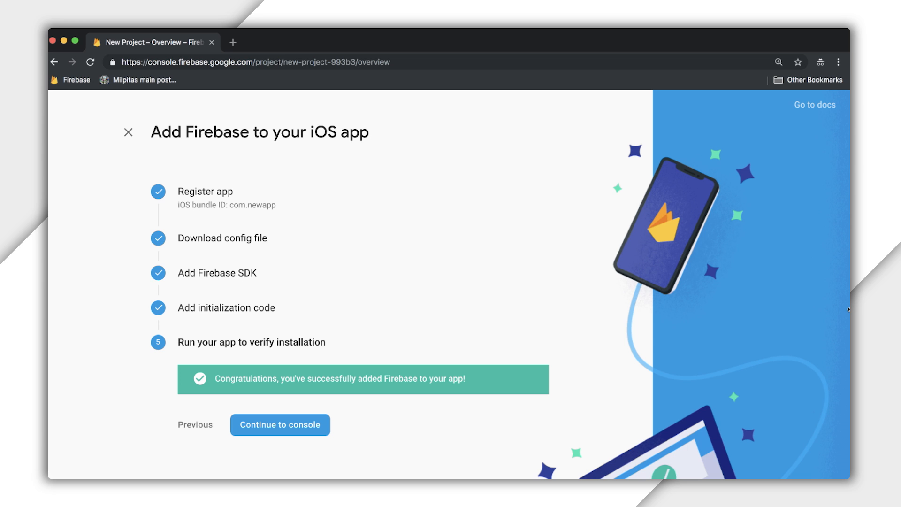